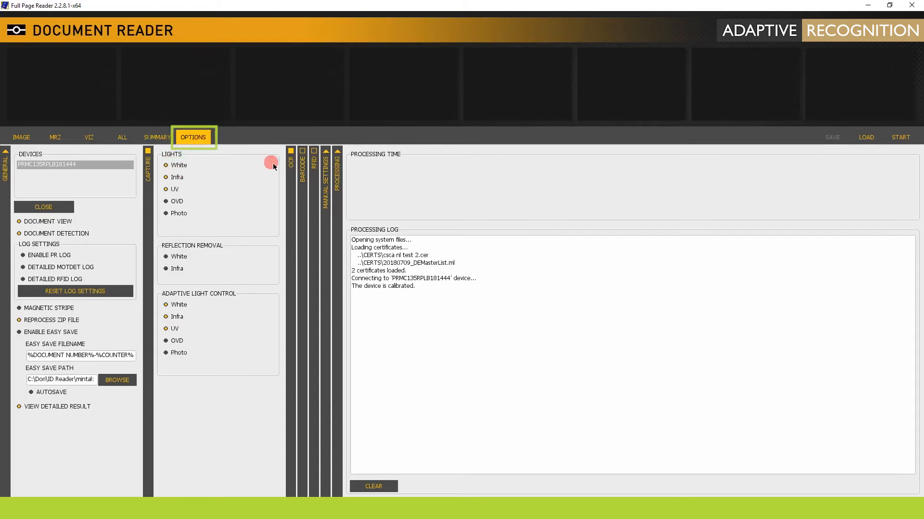
Expand the OCR panel and set the OCR mode to Advanced.
{"action": "left_click", "coordinate": [290, 159]}
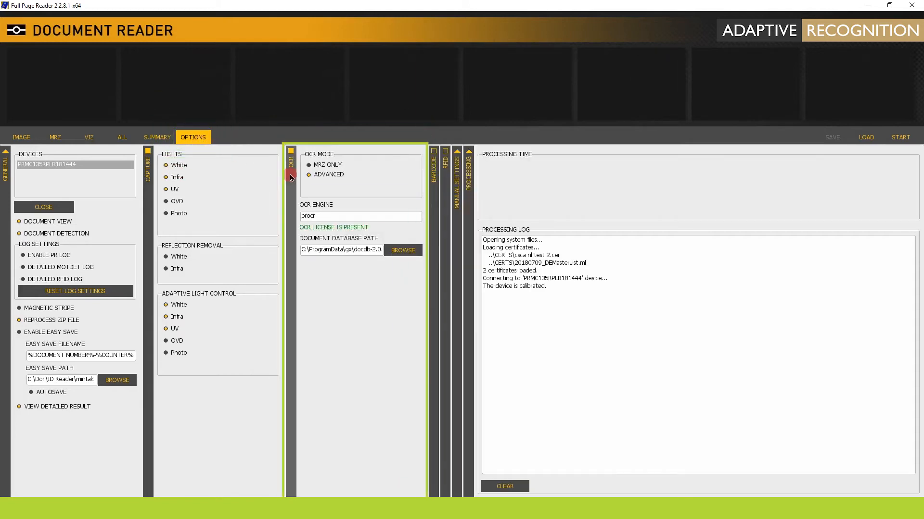
{"action": "left_click", "coordinate": [311, 174]}
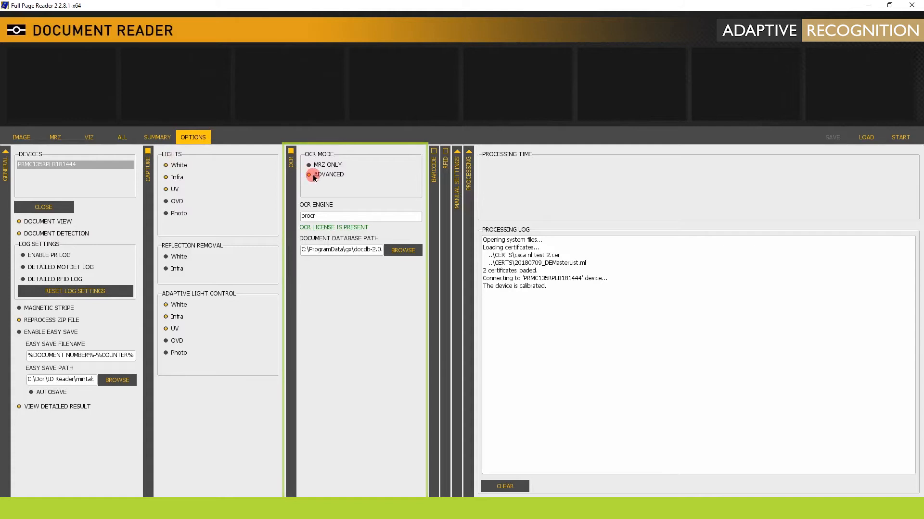
{"action": "left_click", "coordinate": [310, 175]}
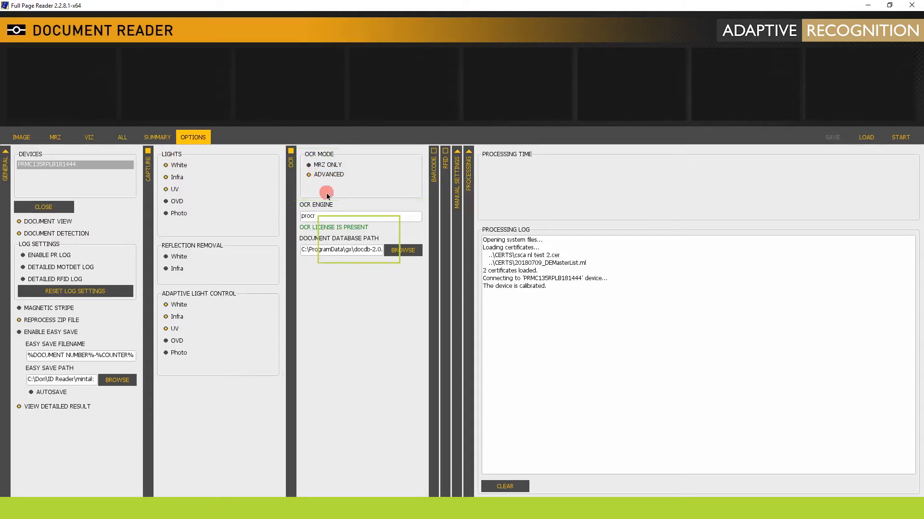
Choose procr-2.0.4.224-world-ocr as the OCR engine.
{"action": "left_click", "coordinate": [359, 215]}
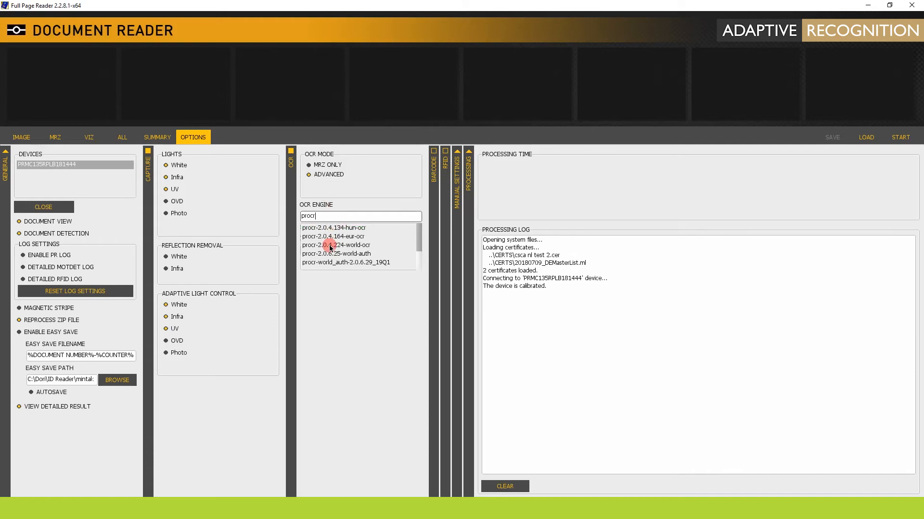
{"action": "left_click", "coordinate": [337, 246]}
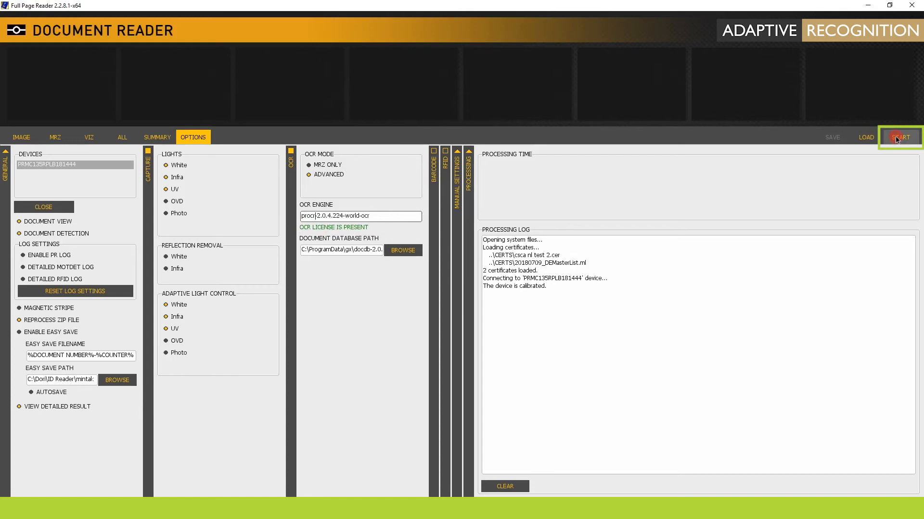
Scan the Hungarian passport and show its visual inspection zone fields.
{"action": "left_click", "coordinate": [900, 138]}
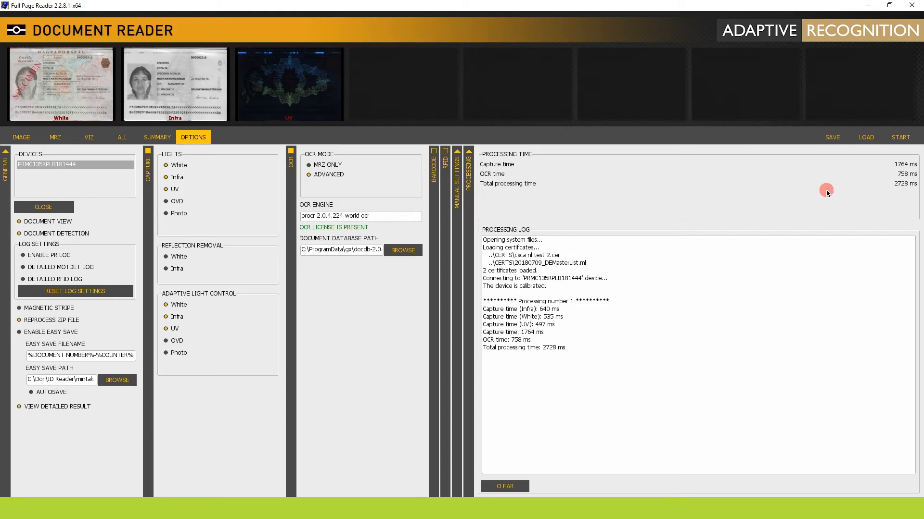
{"action": "left_click", "coordinate": [88, 137]}
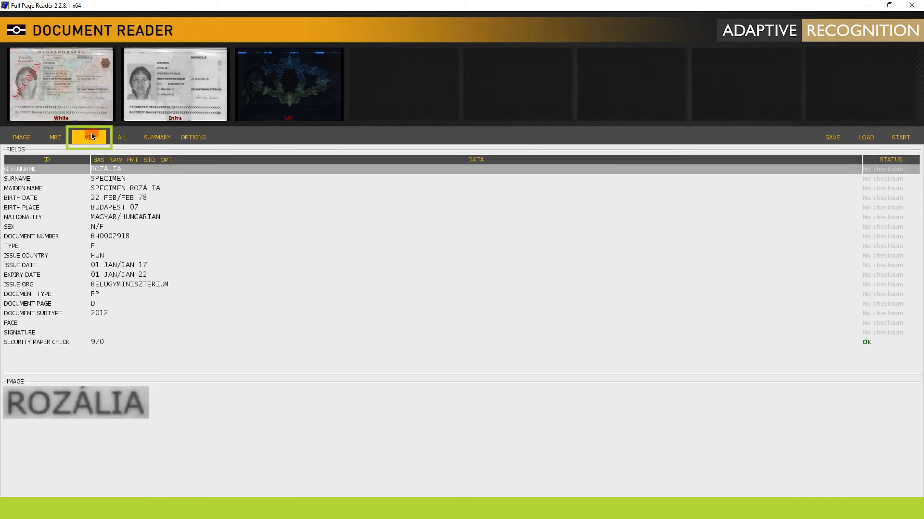
{"action": "left_click", "coordinate": [89, 136]}
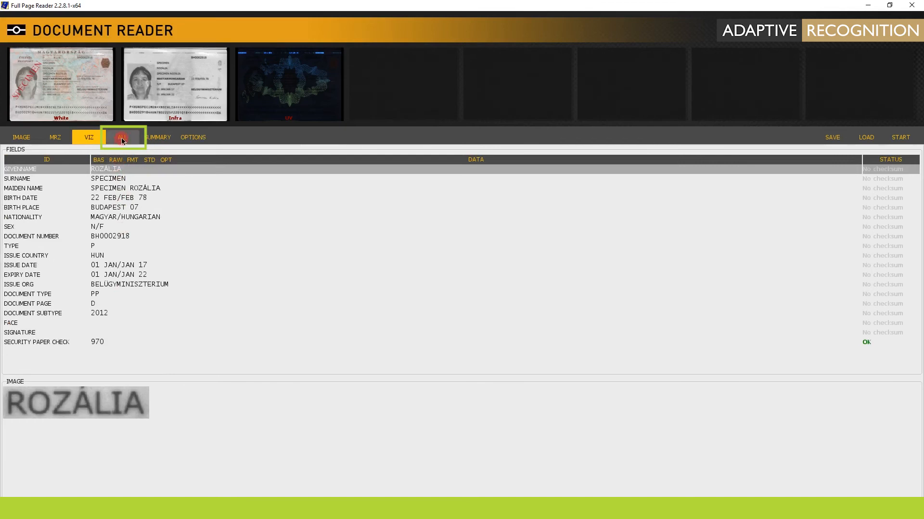
Review every extracted field on the All view, then show the passport Summary.
{"action": "left_click", "coordinate": [122, 138]}
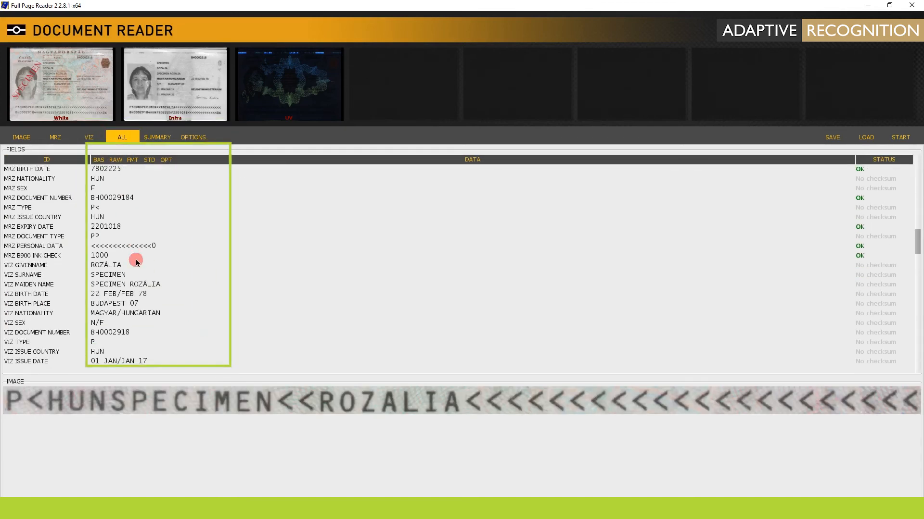
{"action": "scroll", "scroll_direction": "down", "scroll_amount": 3}
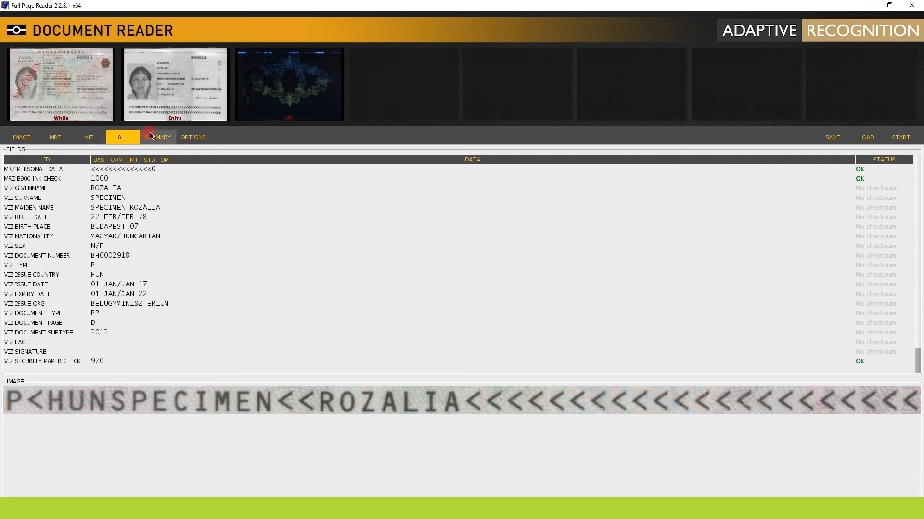
{"action": "left_click", "coordinate": [156, 137]}
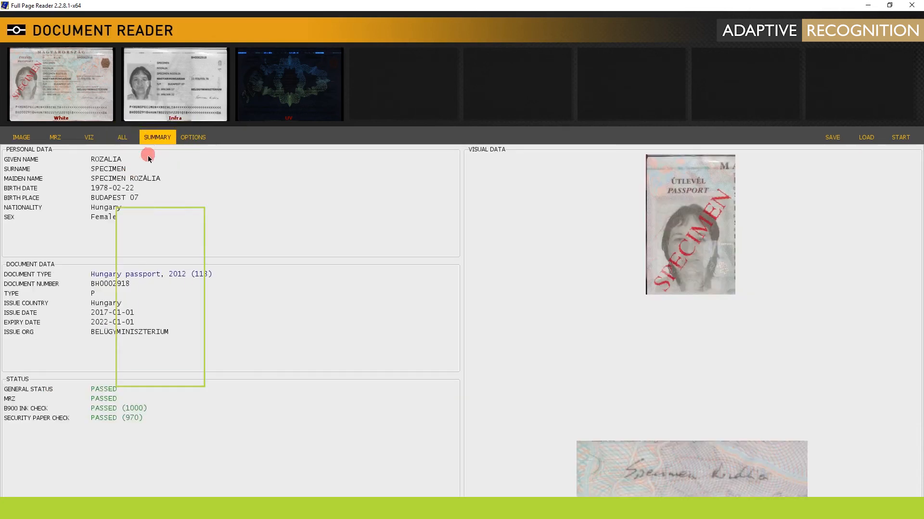